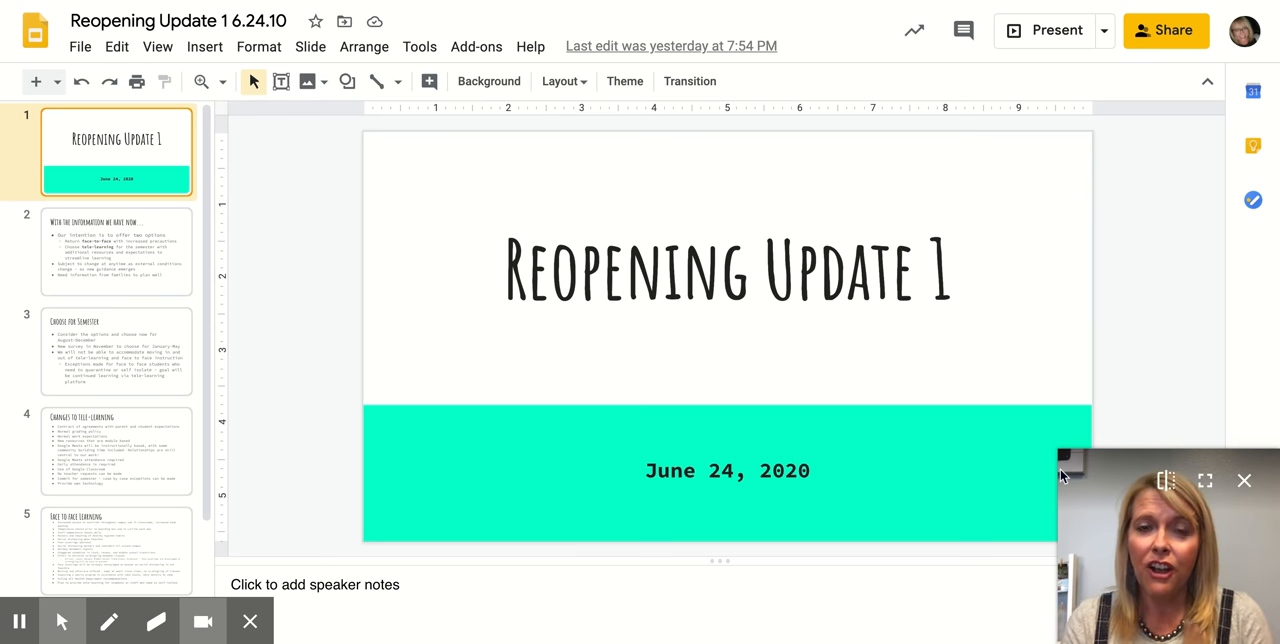
Show slide 2, "With the information we have now…", outlining the two learning options.
click(116, 252)
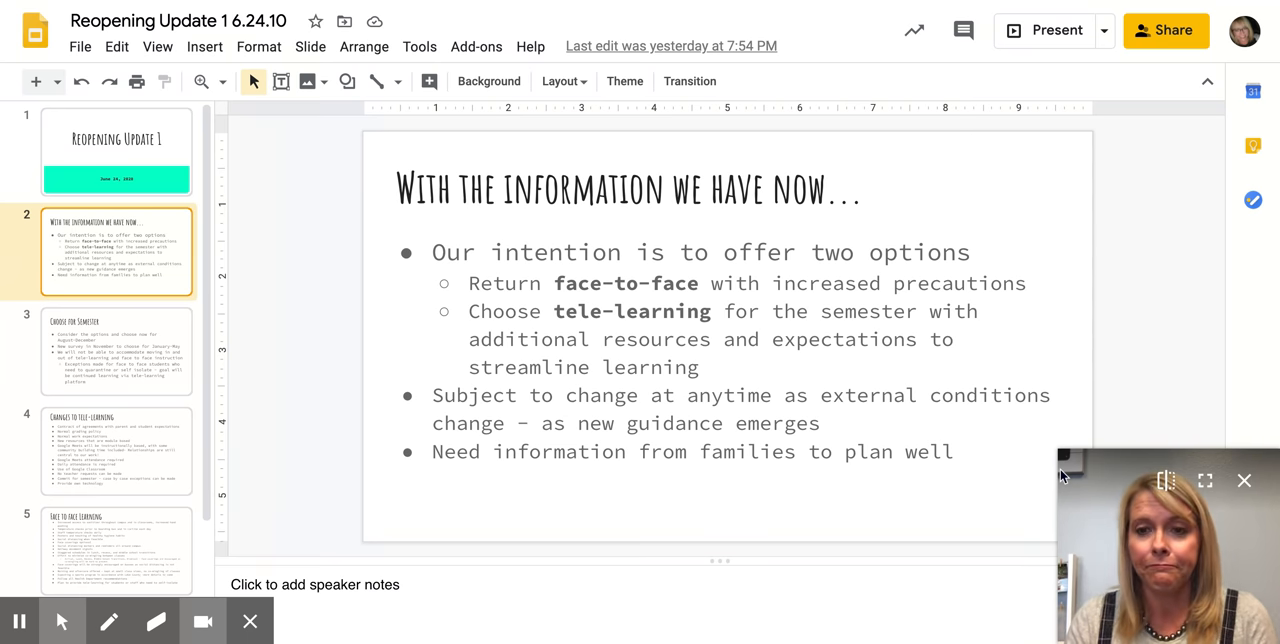
Show slide 3, "Choose for Semester", on choosing a learning option per semester.
click(116, 350)
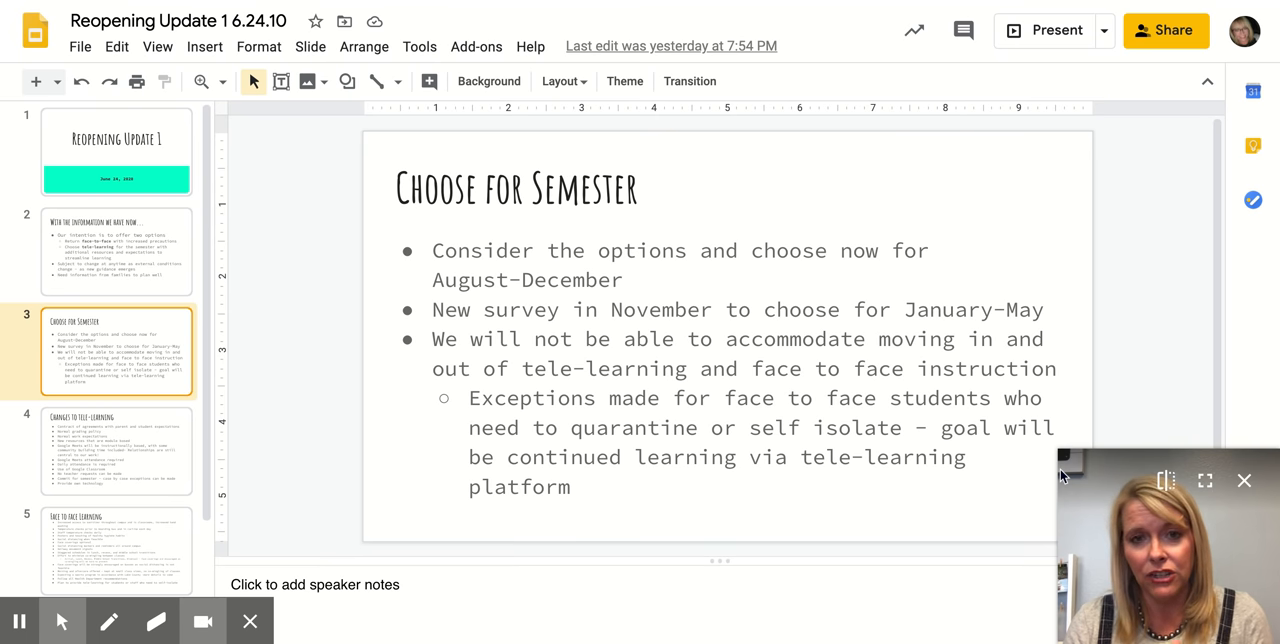
Show slide 4, Changes to tele-learning, then slide 5, Face to face Learning.
click(116, 452)
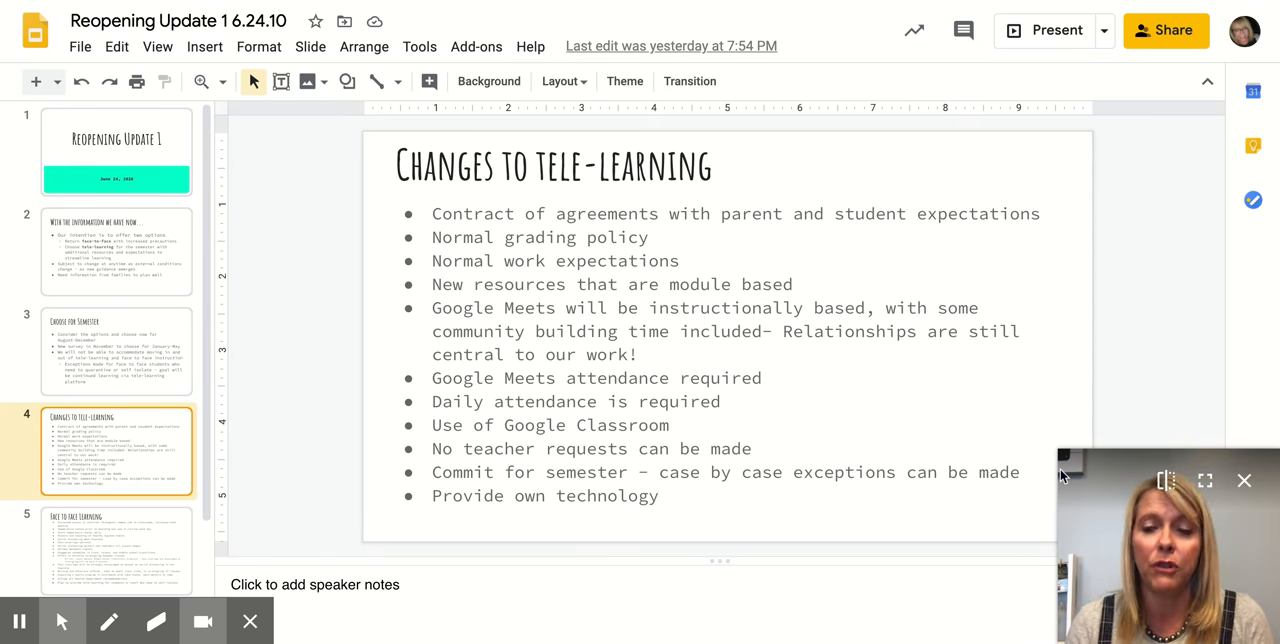
click(116, 534)
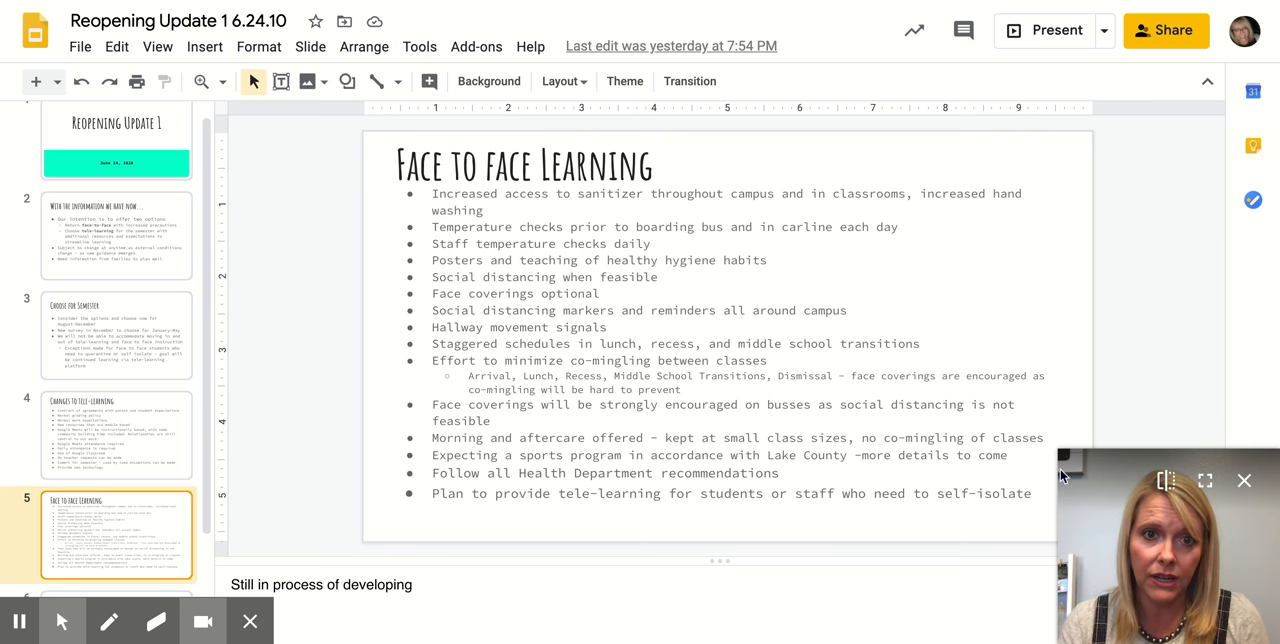
Show slide 6, "Survey", on the upcoming family survey and reopening information.
click(116, 550)
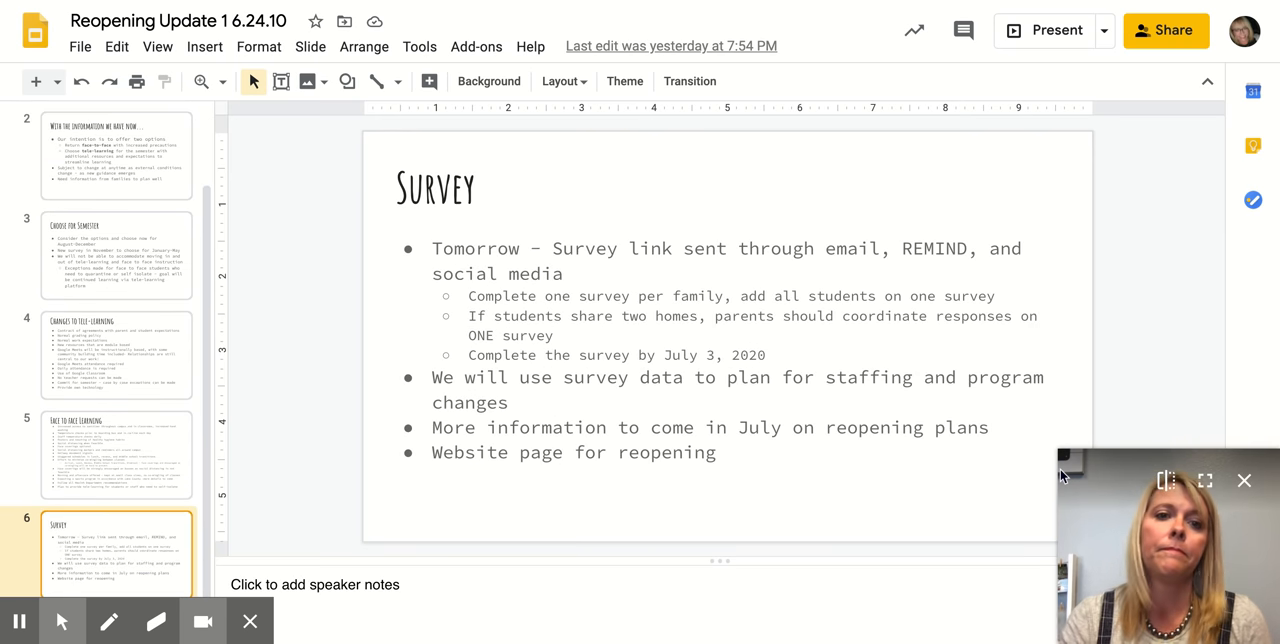